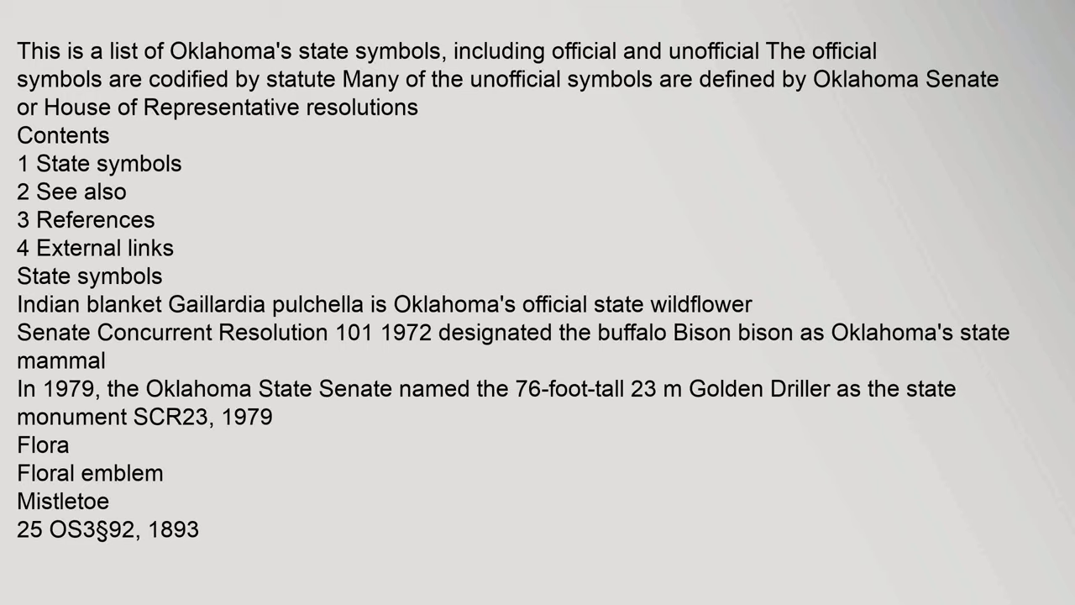
scroll("down", 3)
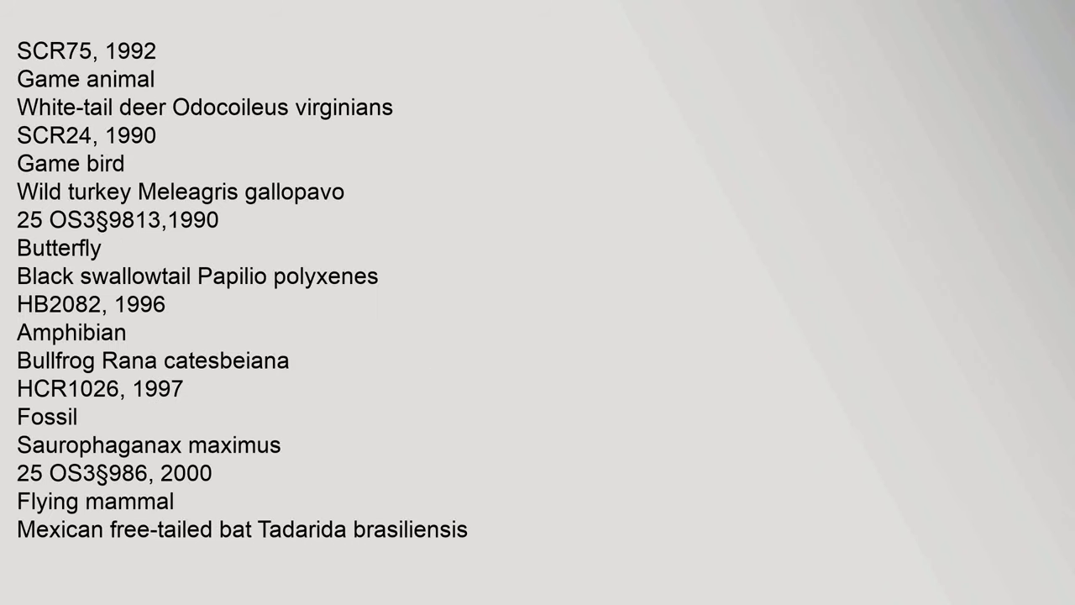